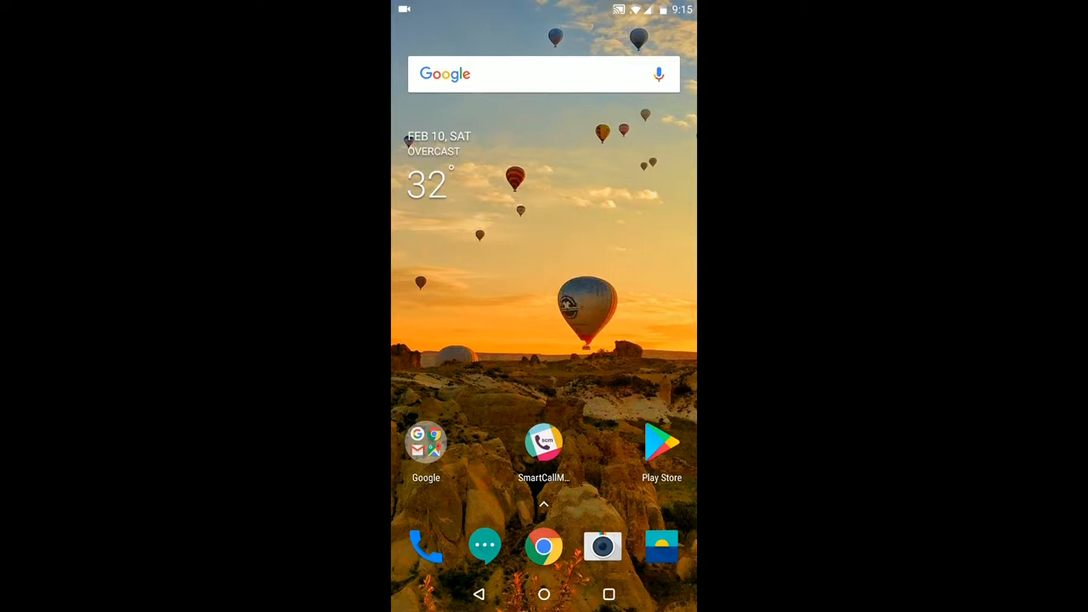
- Launch SmartCallManager and go to the AutoAnswer section, which has no replies yet
{"action": "left_click", "coordinate": [543, 442]}
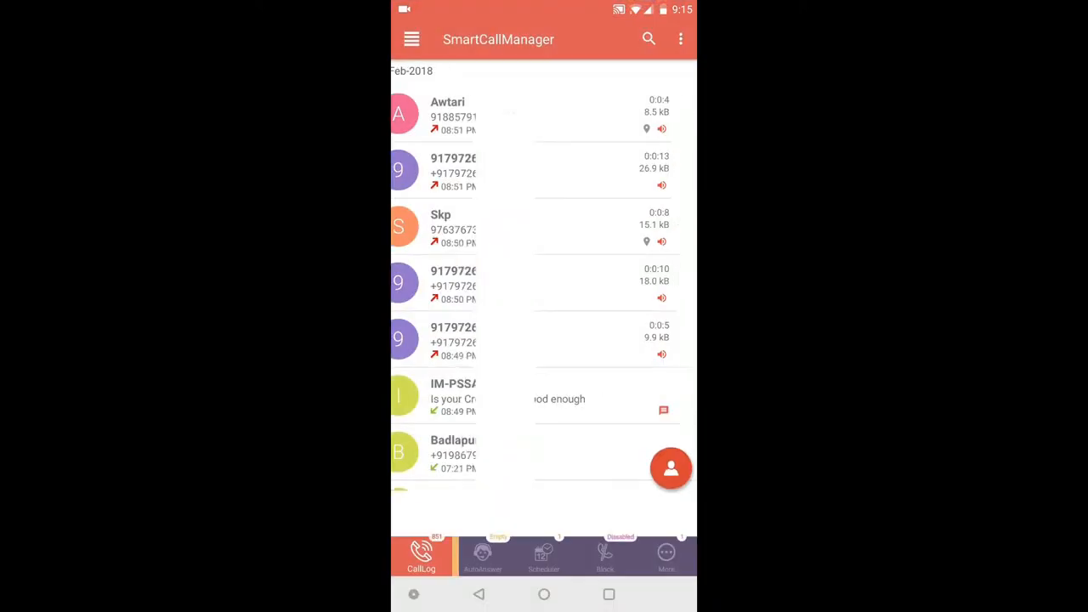
{"action": "left_click", "coordinate": [482, 556]}
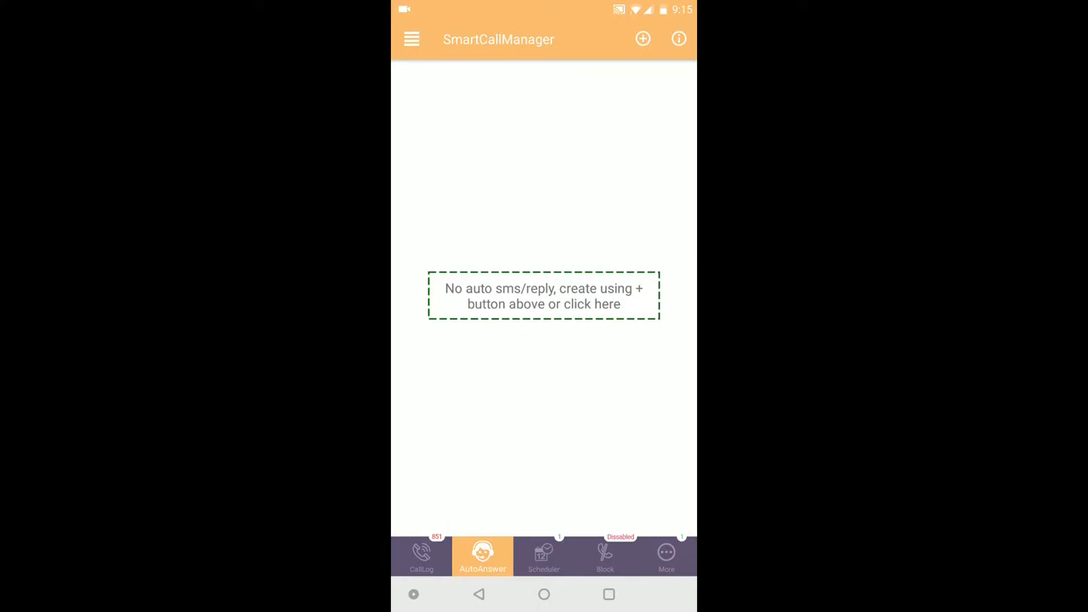
{"action": "left_click", "coordinate": [544, 296]}
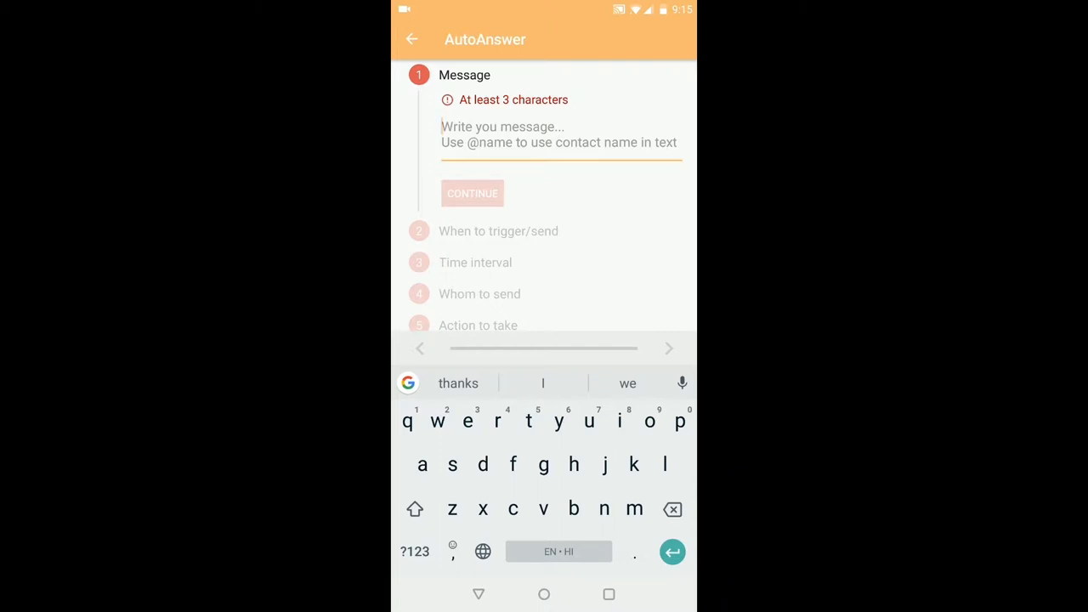
{"action": "type", "text": "hi"}
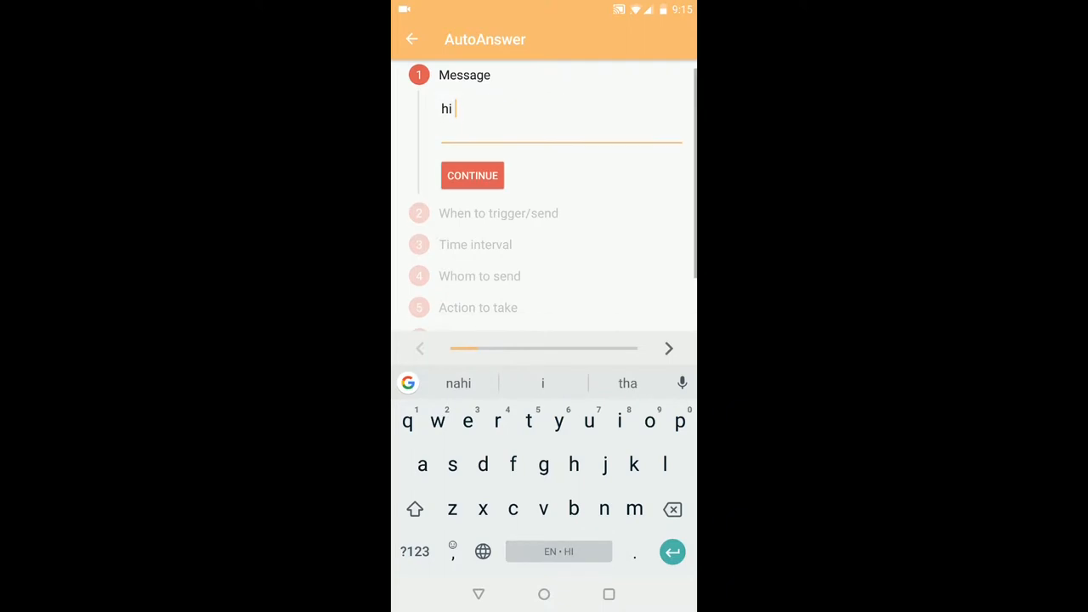
{"action": "left_click", "coordinate": [471, 175]}
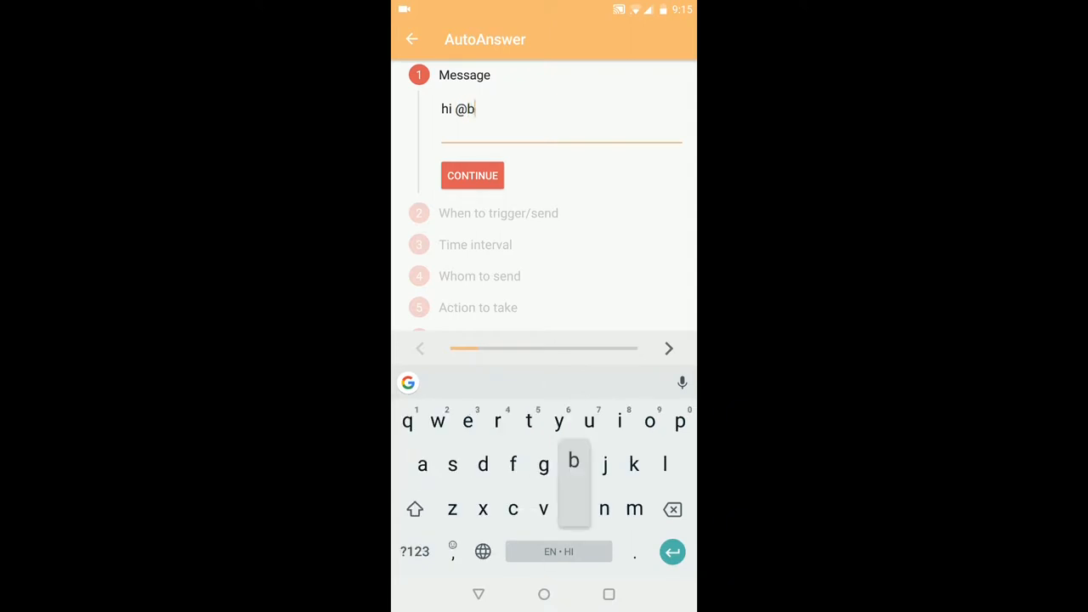
{"action": "type", "text": "name i am"}
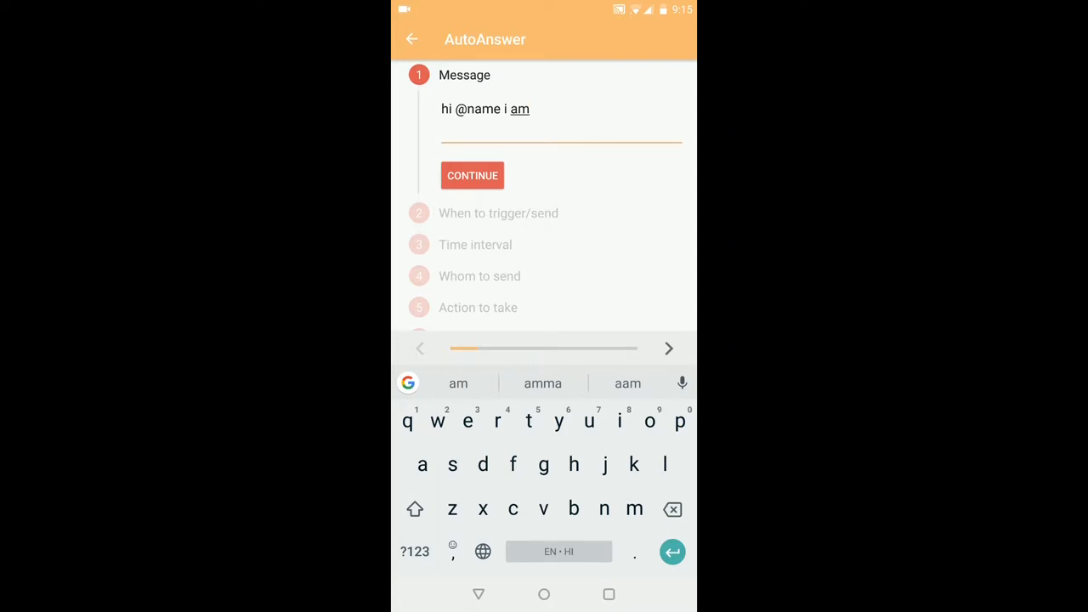
{"action": "type", "text": "busy i will call l"}
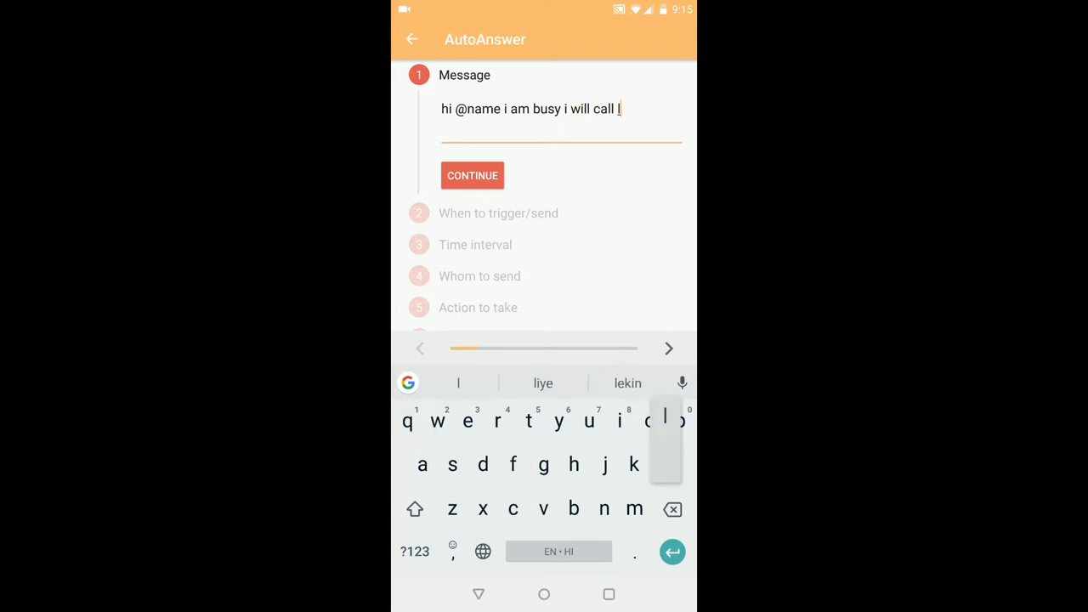
{"action": "left_click", "coordinate": [473, 175]}
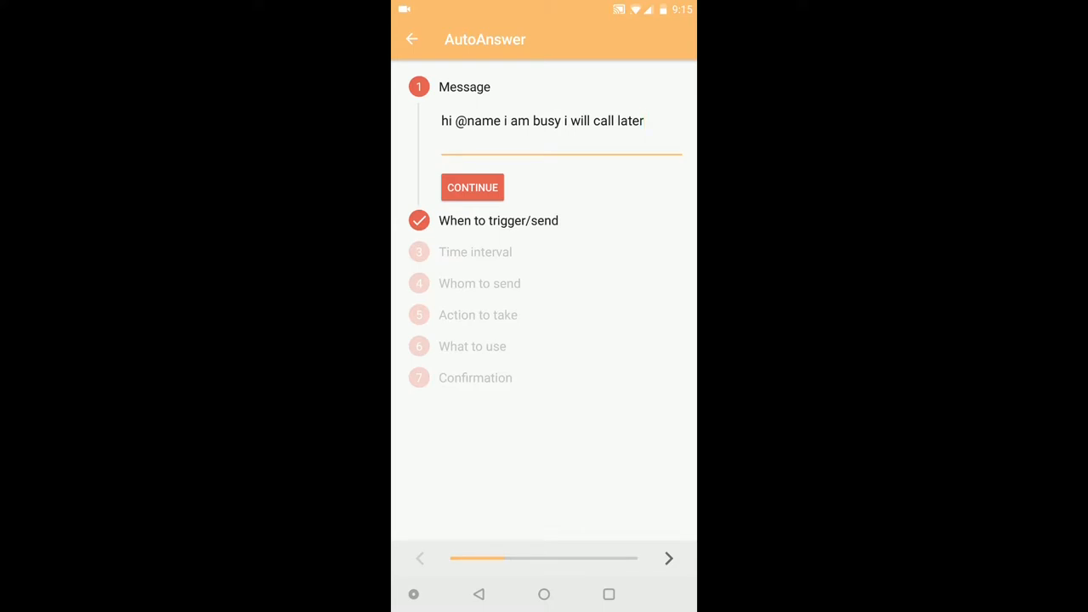
- Set the reply to trigger when a call is not answered in 24 sec
{"action": "left_click", "coordinate": [471, 187]}
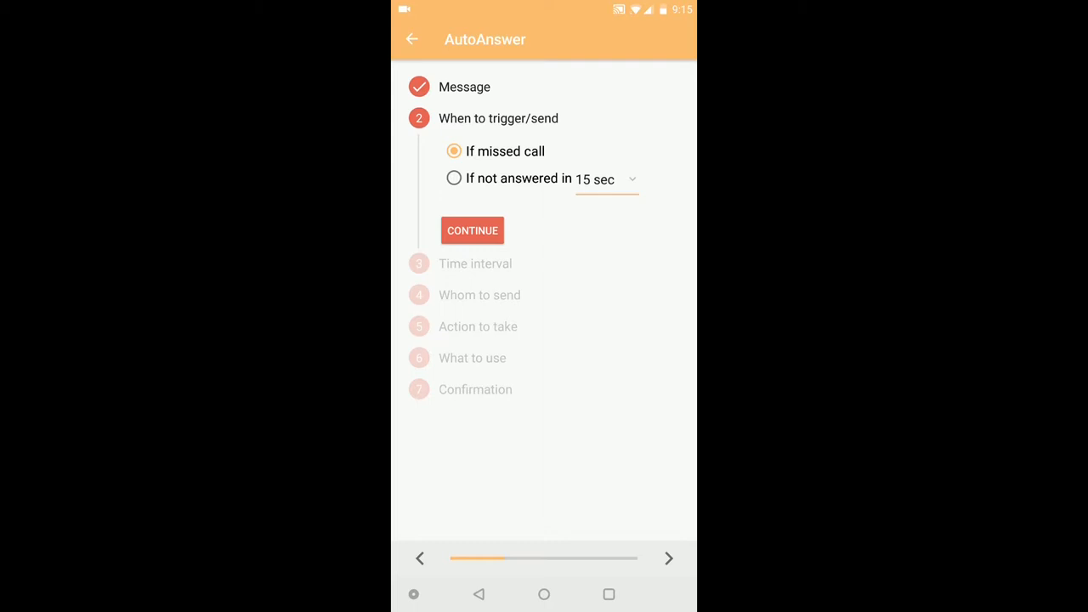
{"action": "left_click", "coordinate": [454, 178]}
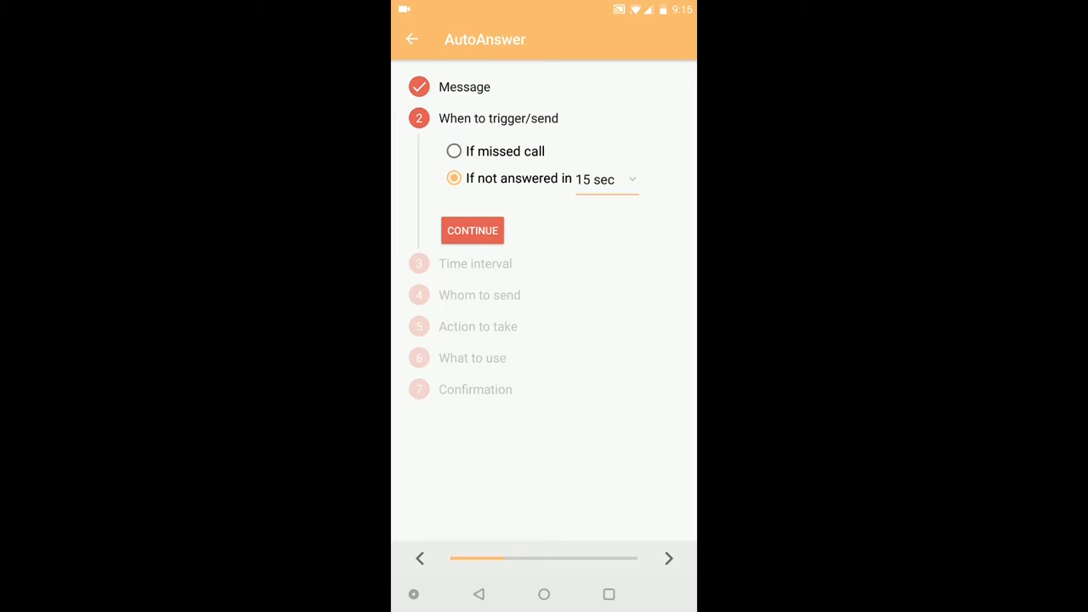
{"action": "left_click", "coordinate": [605, 179]}
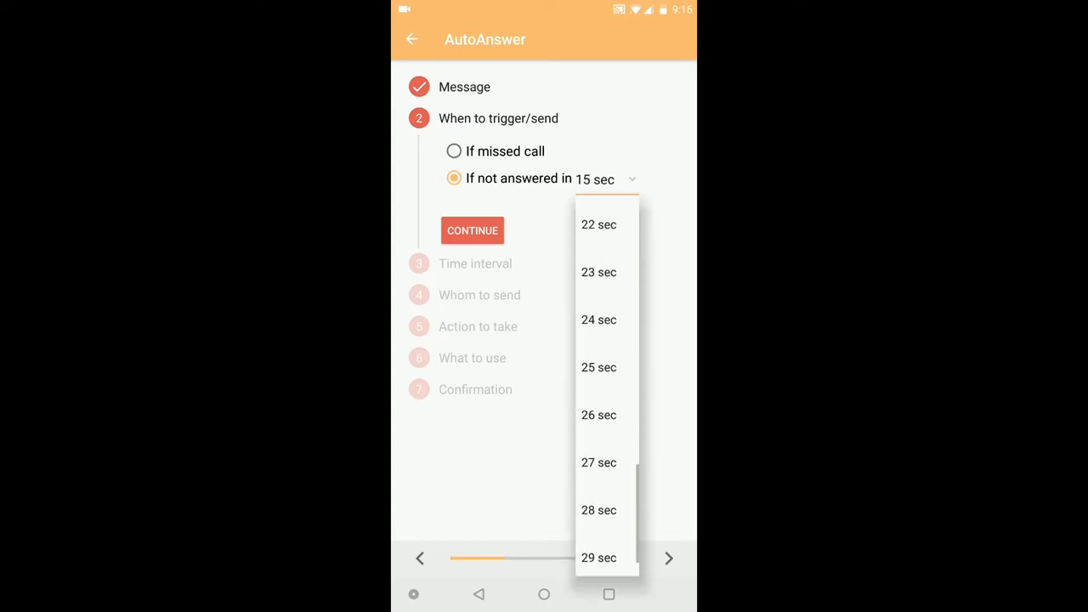
{"action": "left_click", "coordinate": [598, 320]}
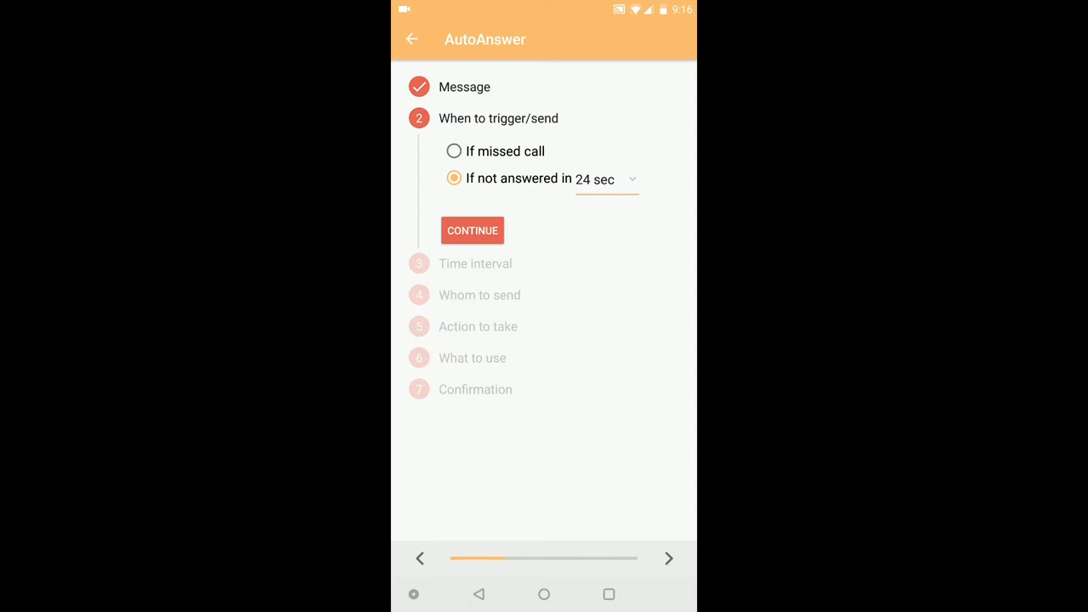
{"action": "left_click", "coordinate": [473, 231]}
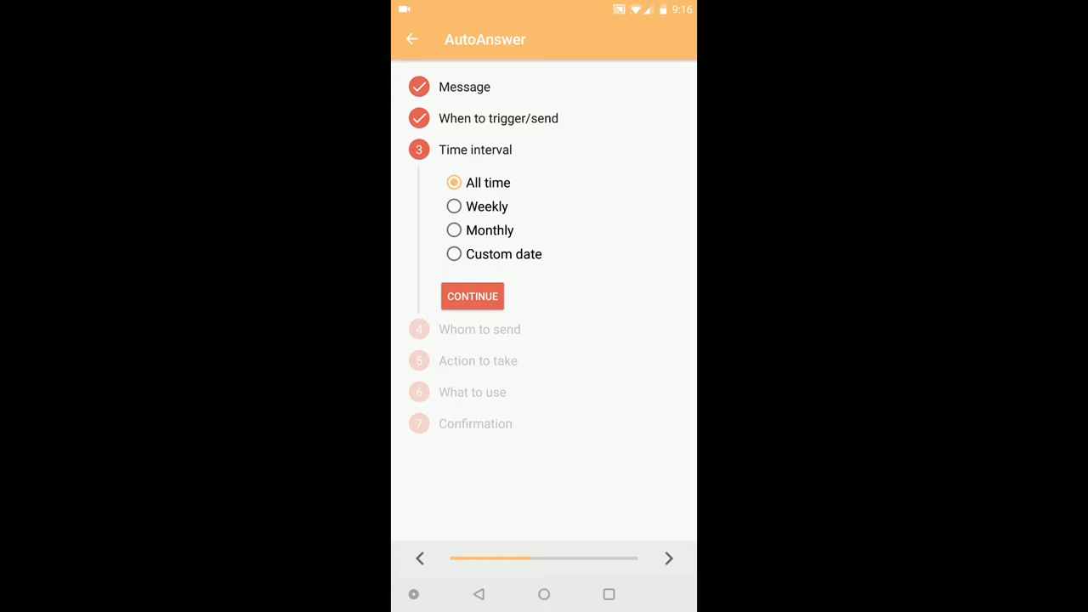
- Keep the rule active all time and send replies to all callers
{"action": "left_click", "coordinate": [472, 296]}
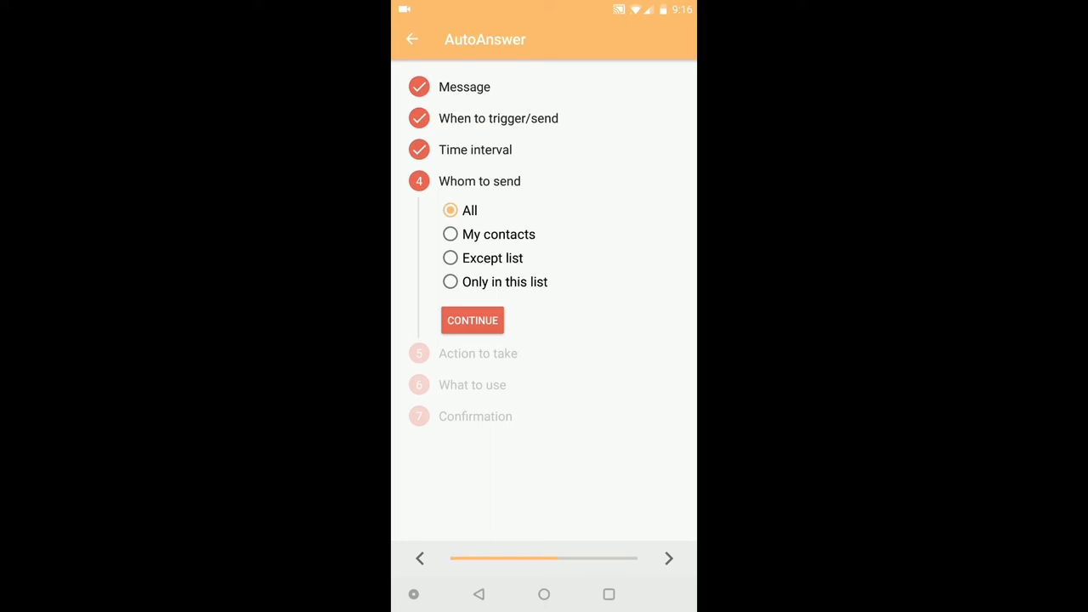
{"action": "left_click", "coordinate": [472, 320]}
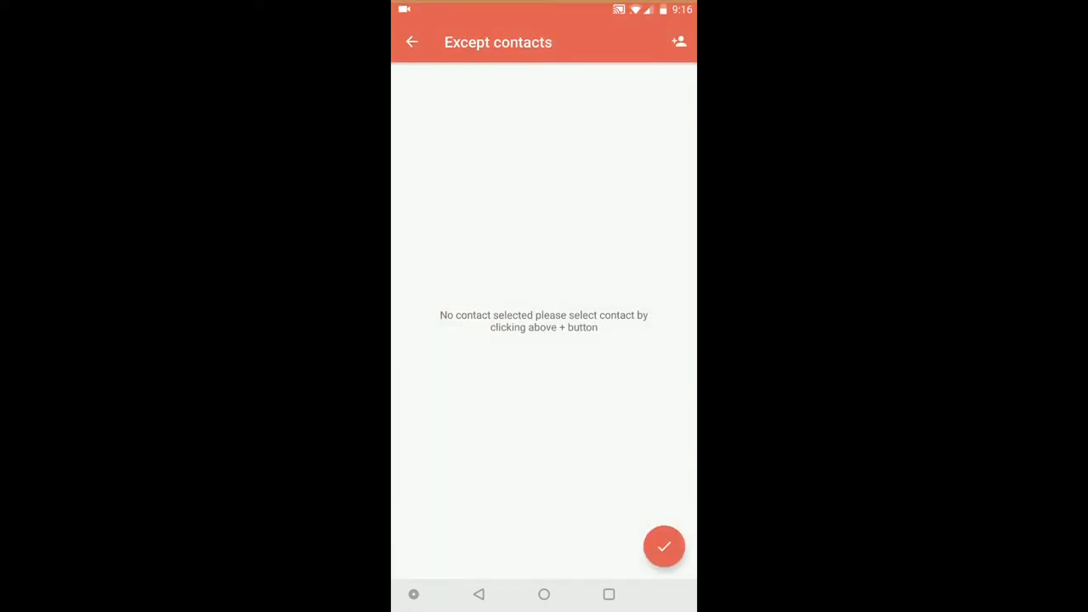
{"action": "left_click", "coordinate": [663, 545]}
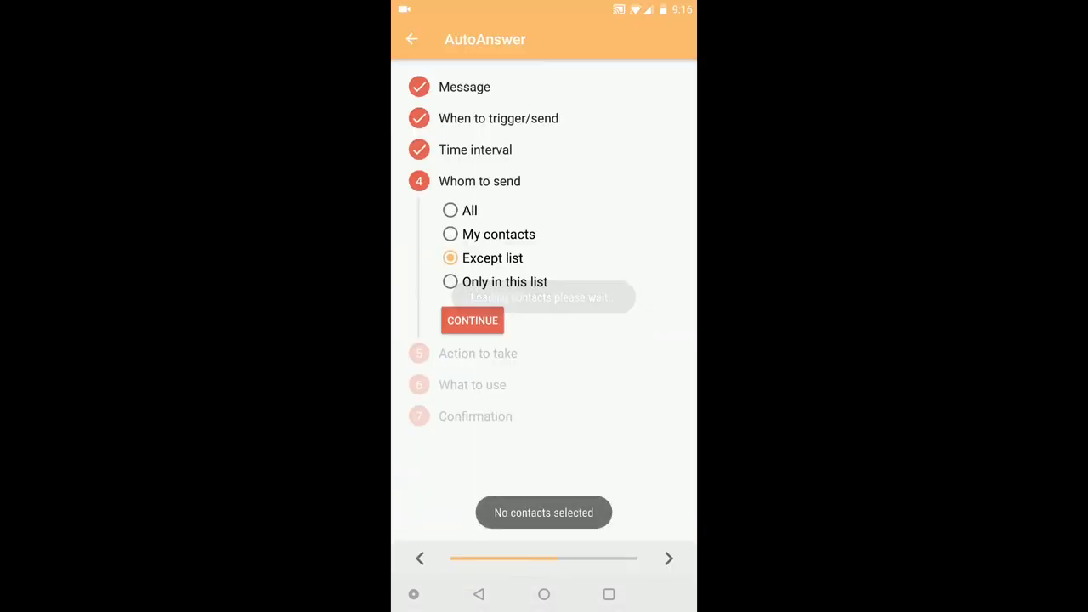
{"action": "left_click", "coordinate": [473, 320]}
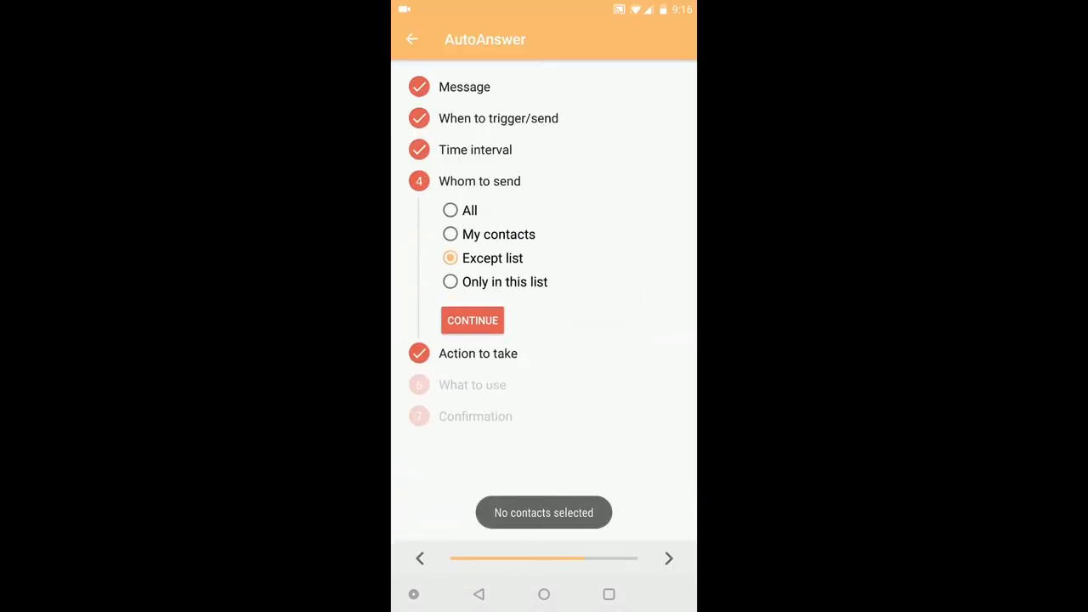
{"action": "left_click", "coordinate": [450, 210]}
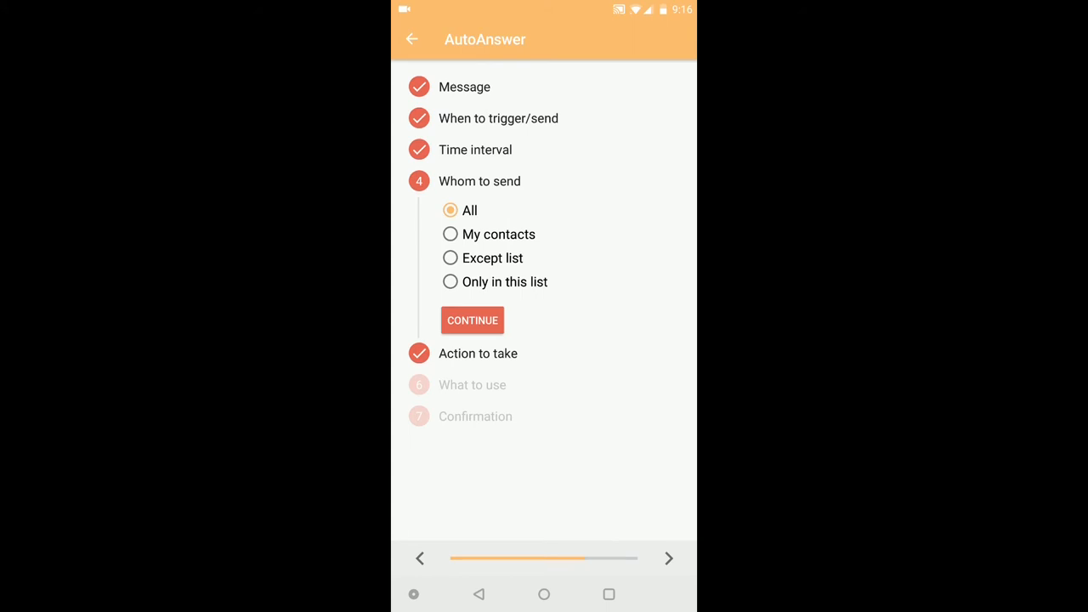
{"action": "left_click", "coordinate": [473, 320]}
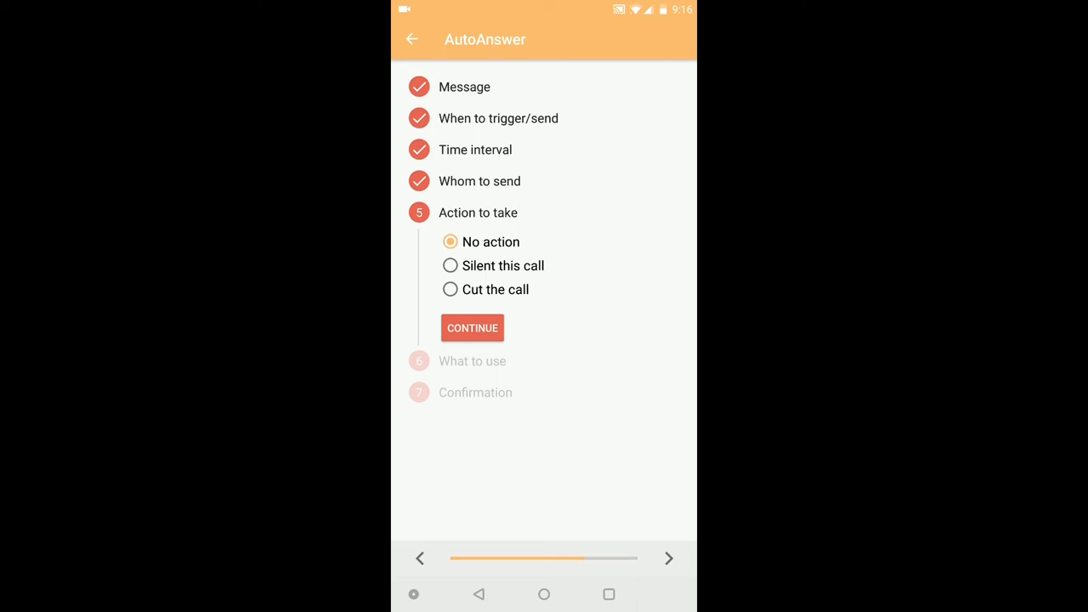
- Set the call action to cut the call and send a simple text message
{"action": "left_click", "coordinate": [451, 265]}
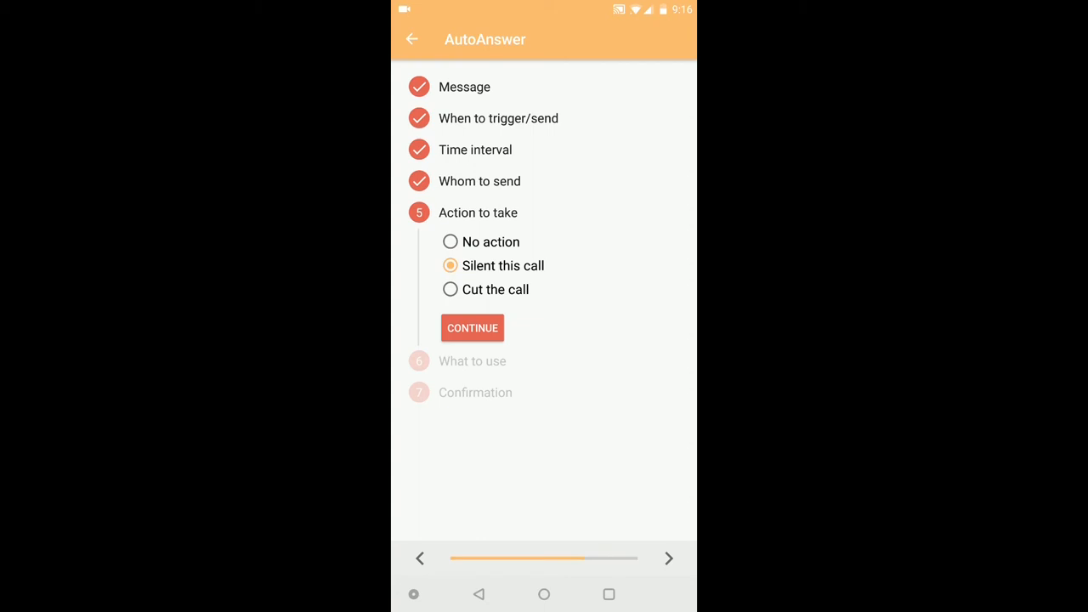
{"action": "left_click", "coordinate": [450, 289]}
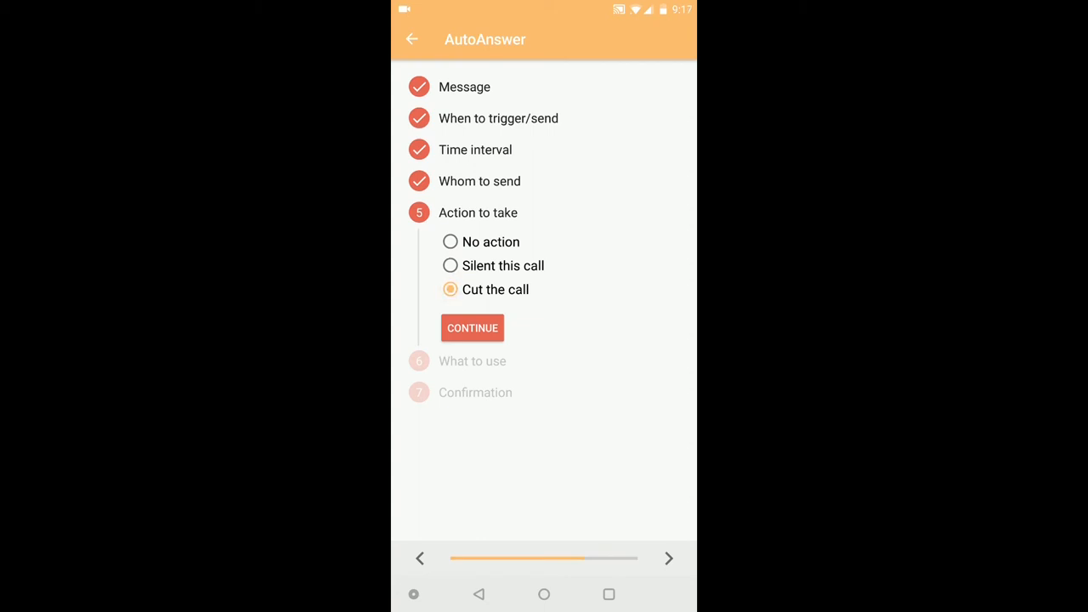
{"action": "left_click", "coordinate": [473, 327]}
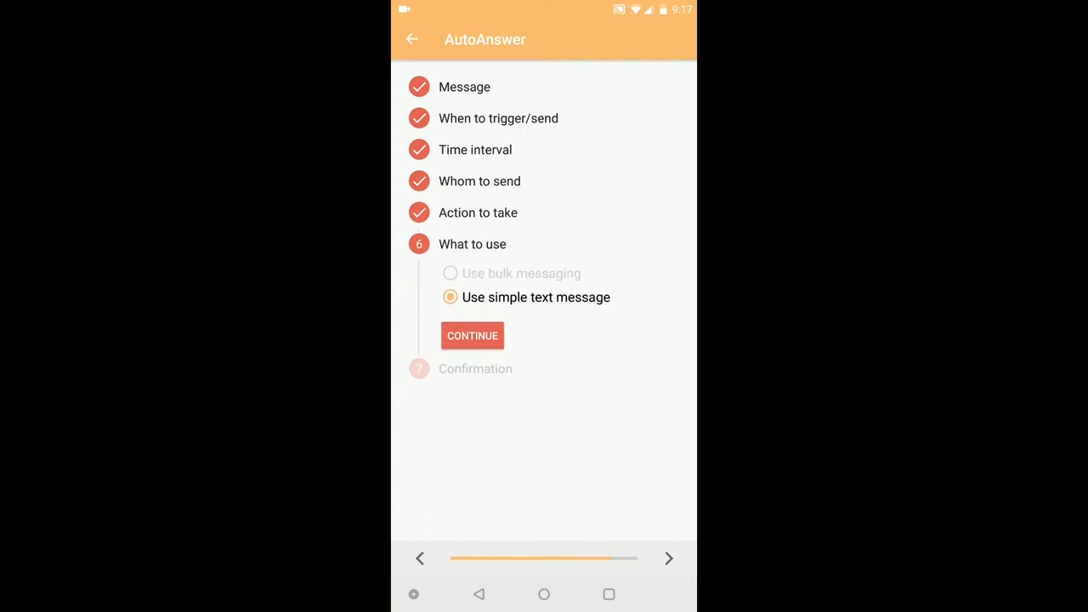
{"action": "left_click", "coordinate": [472, 334]}
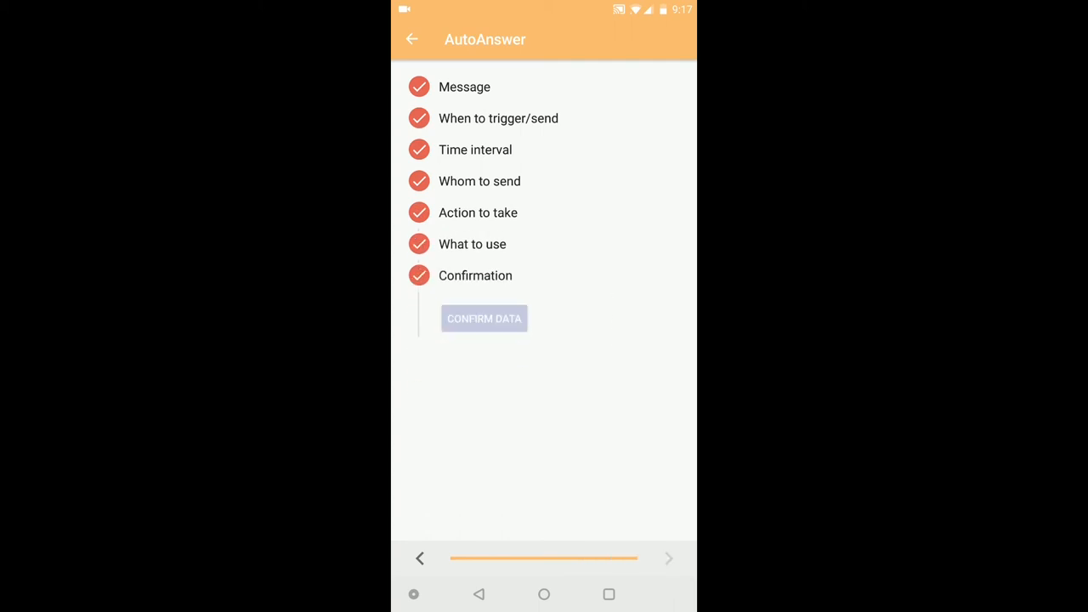
- Confirm the entered data, then back out to the Discard data prompt
{"action": "left_click", "coordinate": [483, 318]}
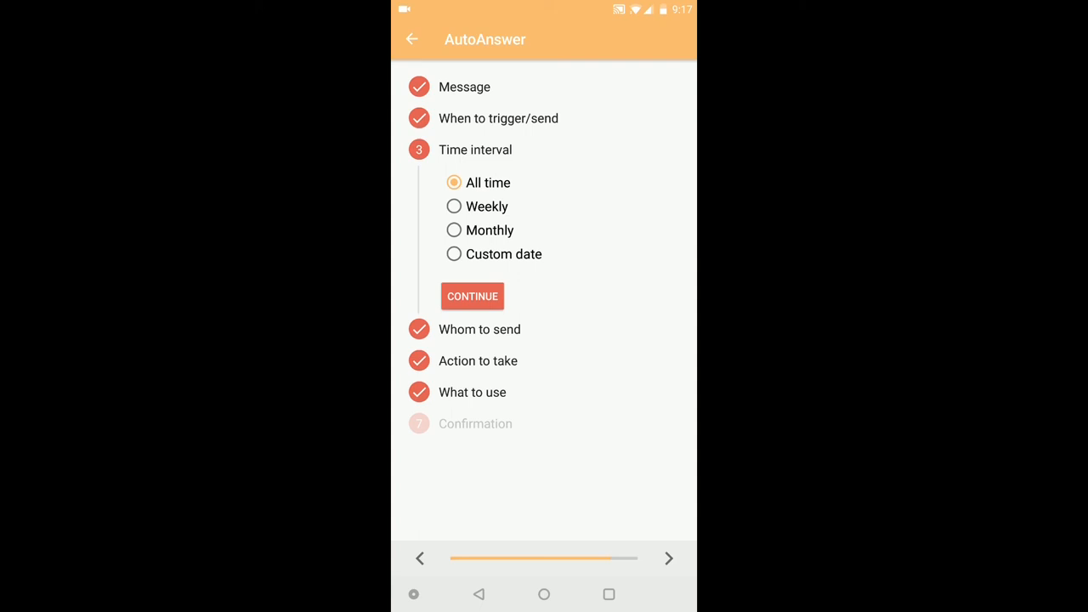
{"action": "left_click", "coordinate": [413, 39]}
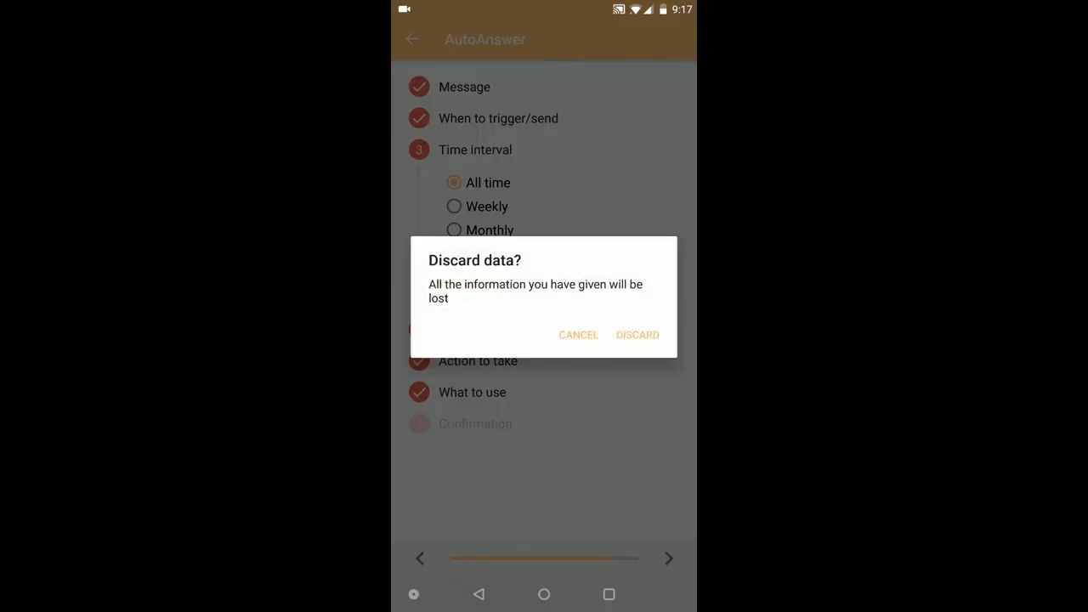